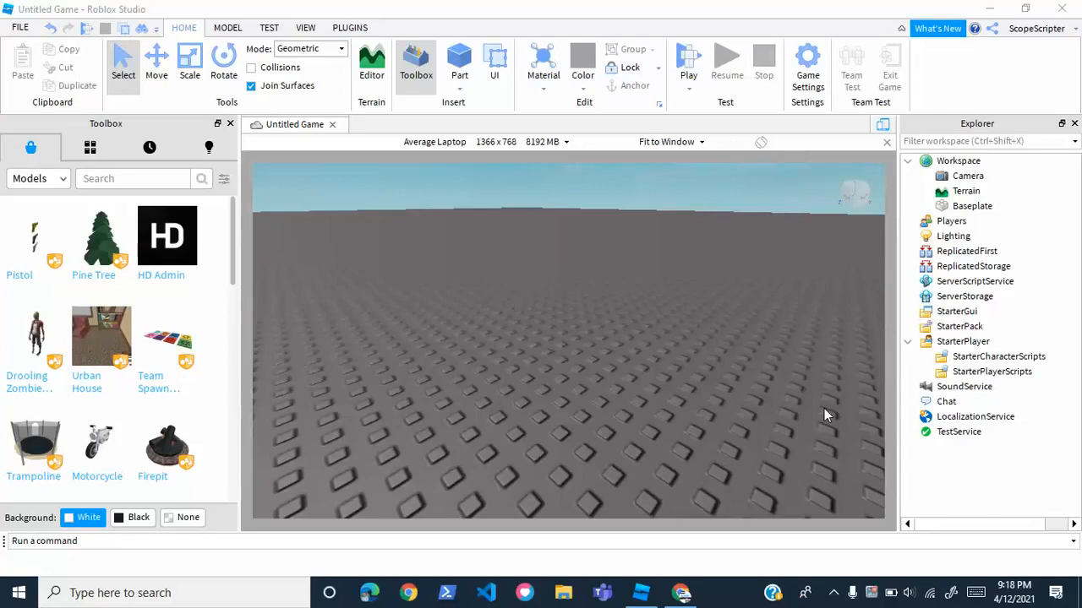
pyautogui.moveTo(823, 342)
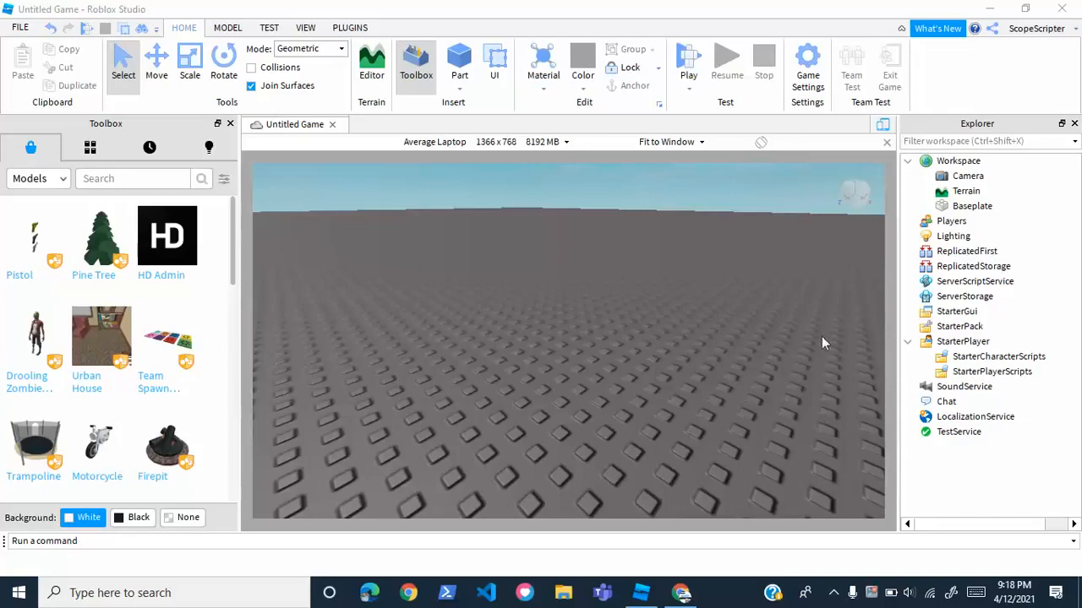
pyautogui.moveTo(689, 222)
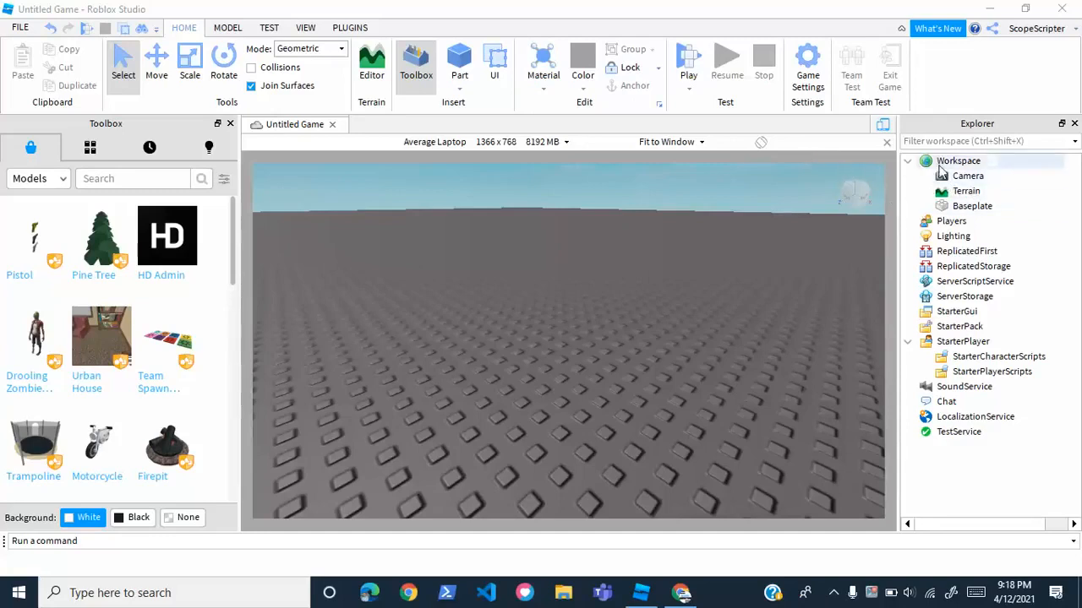
# Insert a new Script under Workspace for the gear-giving code.
pyautogui.click(967, 175)
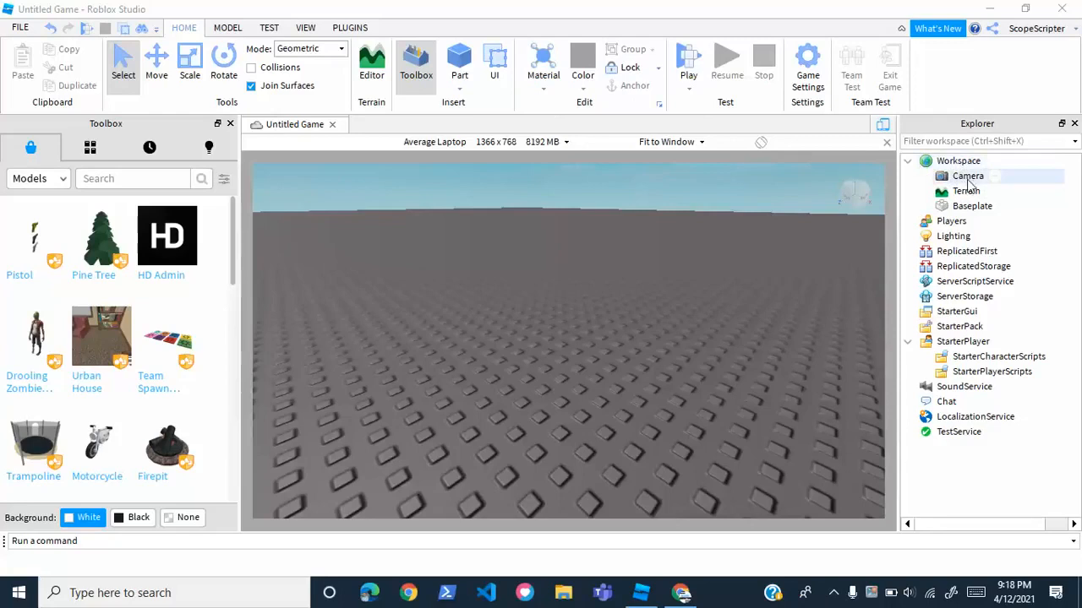
pyautogui.click(958, 160)
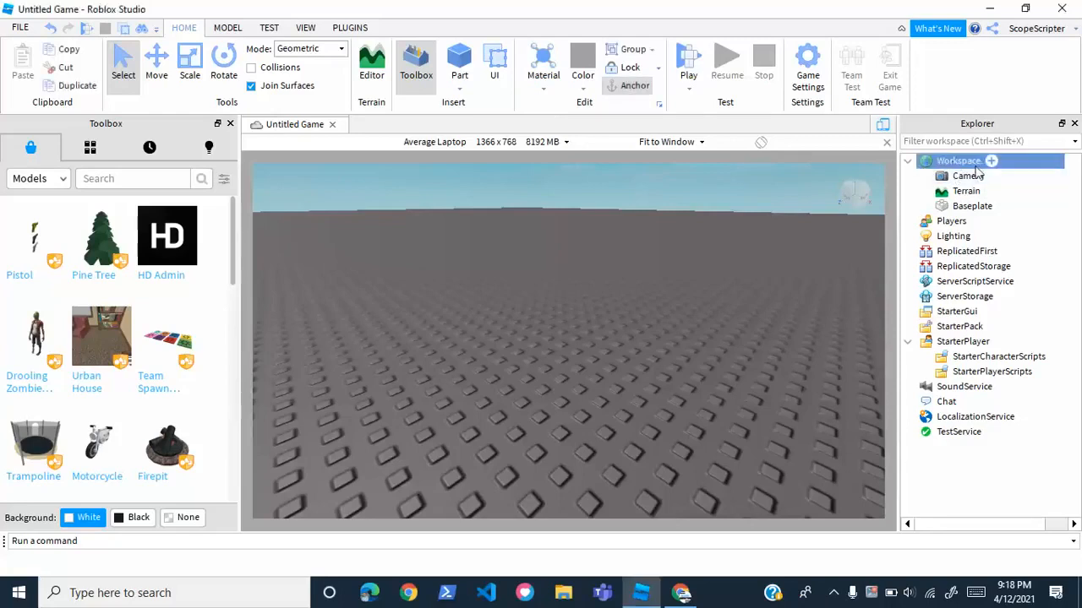
pyautogui.click(991, 160)
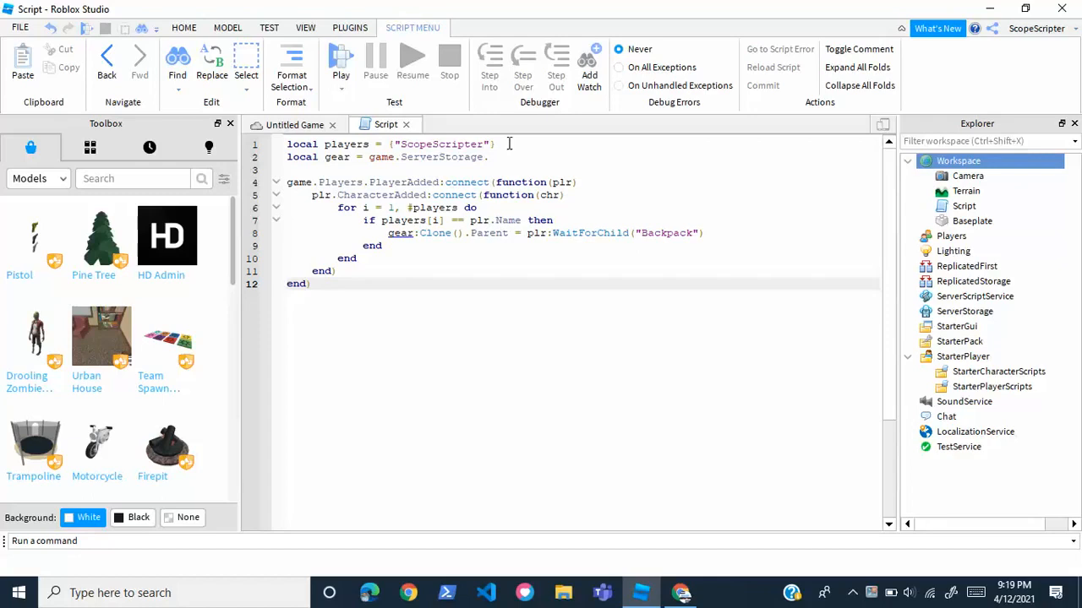
pyautogui.tripleClick(388, 144)
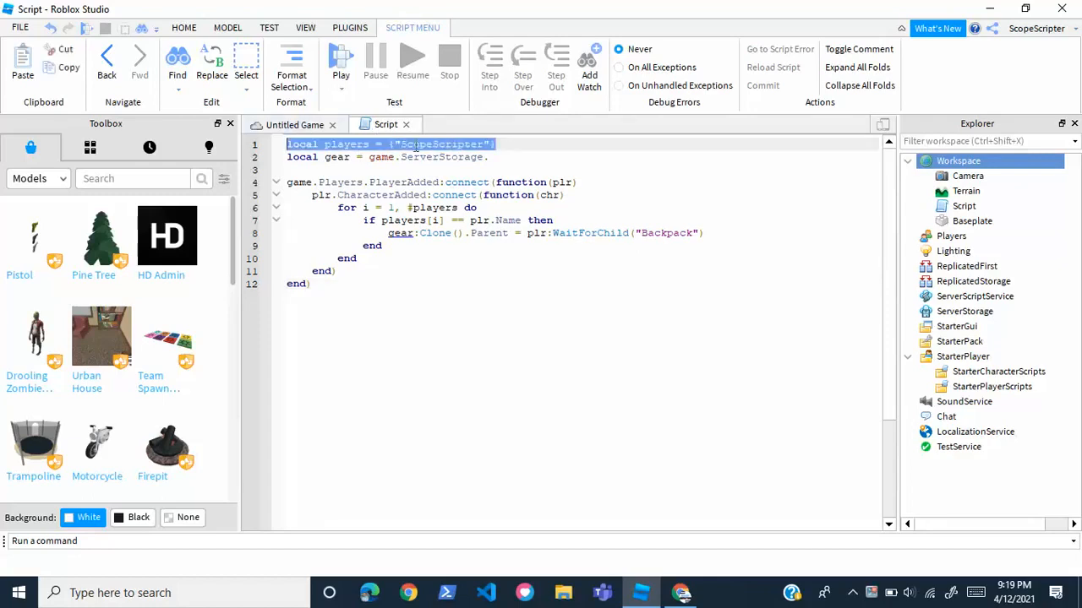
pyautogui.doubleClick(439, 144)
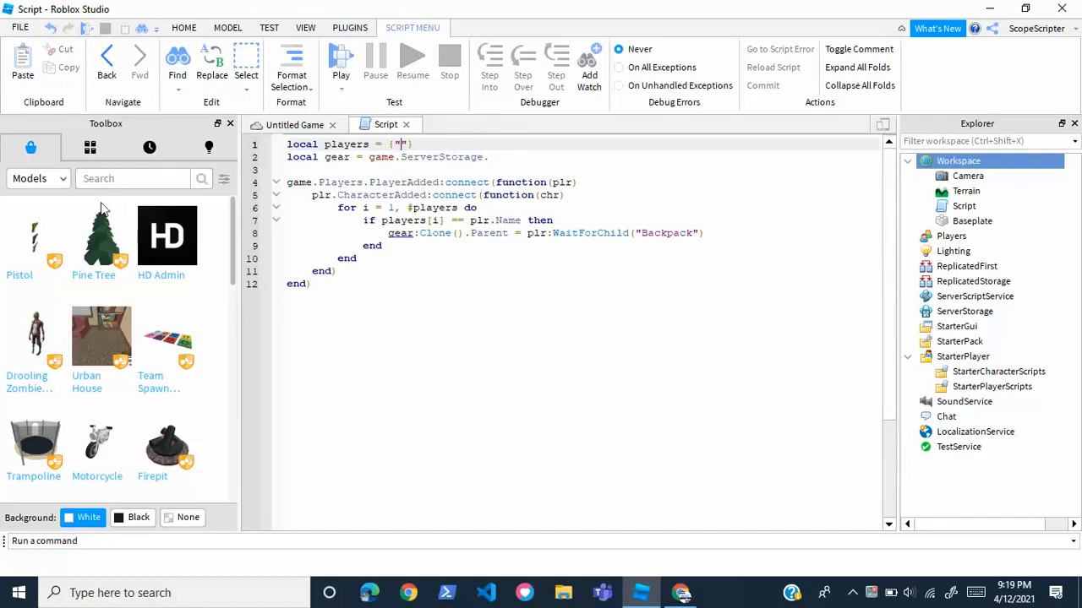
pyautogui.write('ScopeScripter')
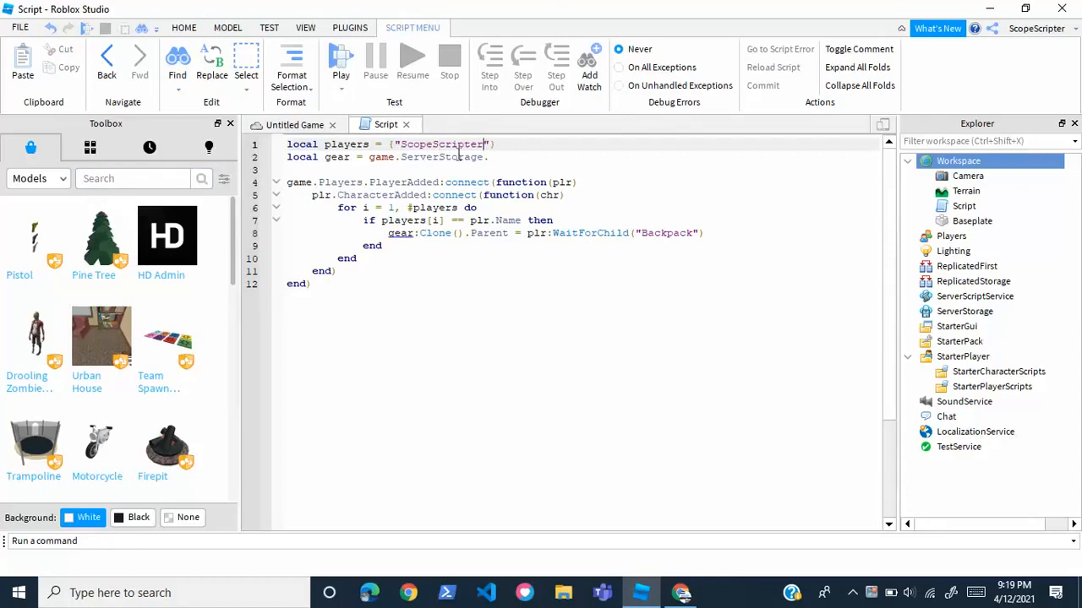
pyautogui.doubleClick(442, 144)
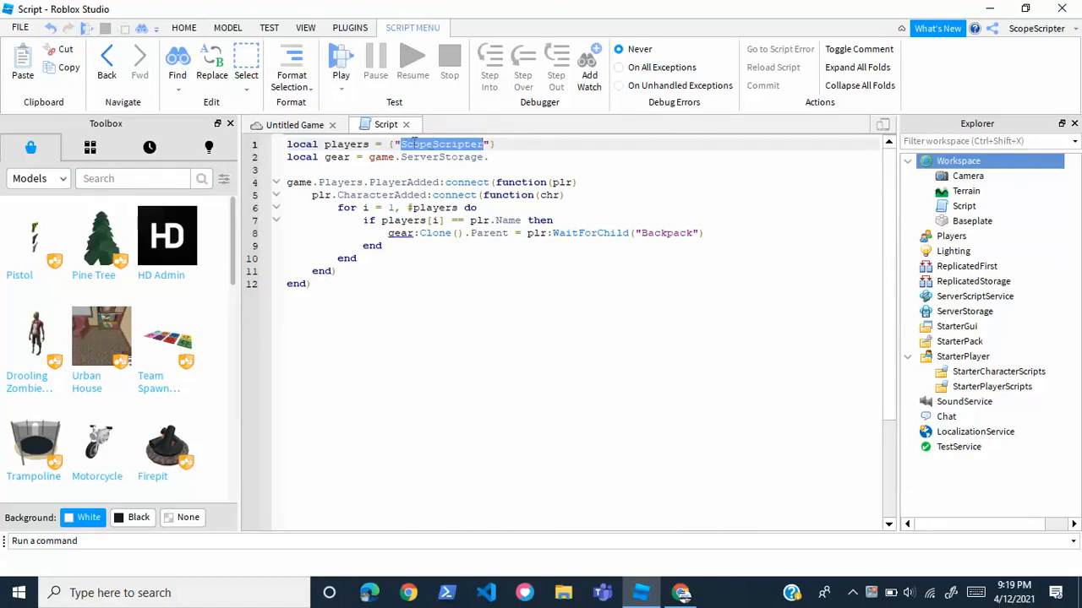
pyautogui.click(449, 144)
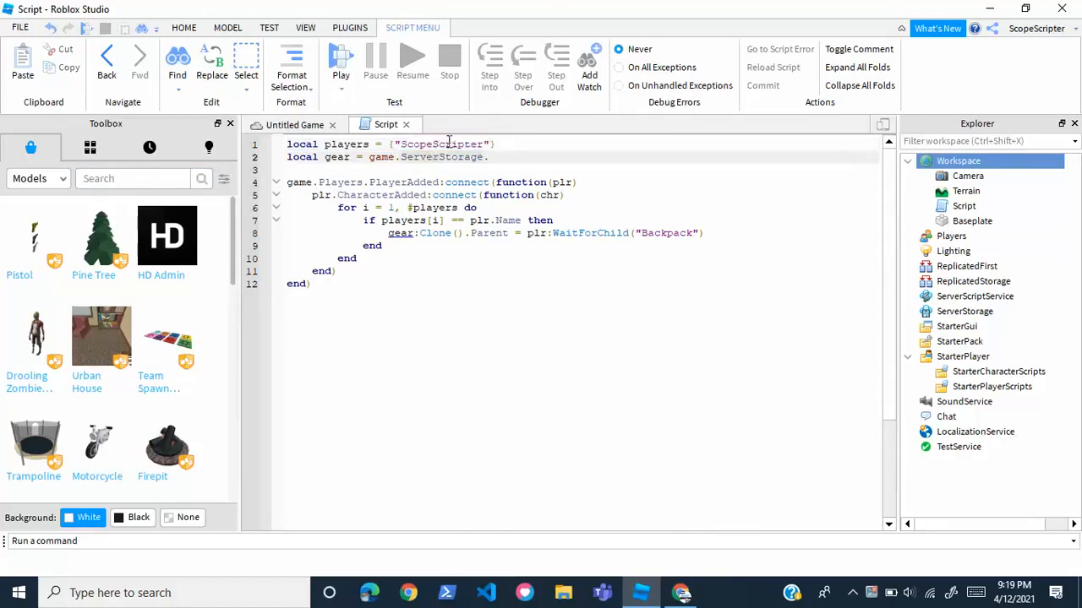
pyautogui.doubleClick(441, 144)
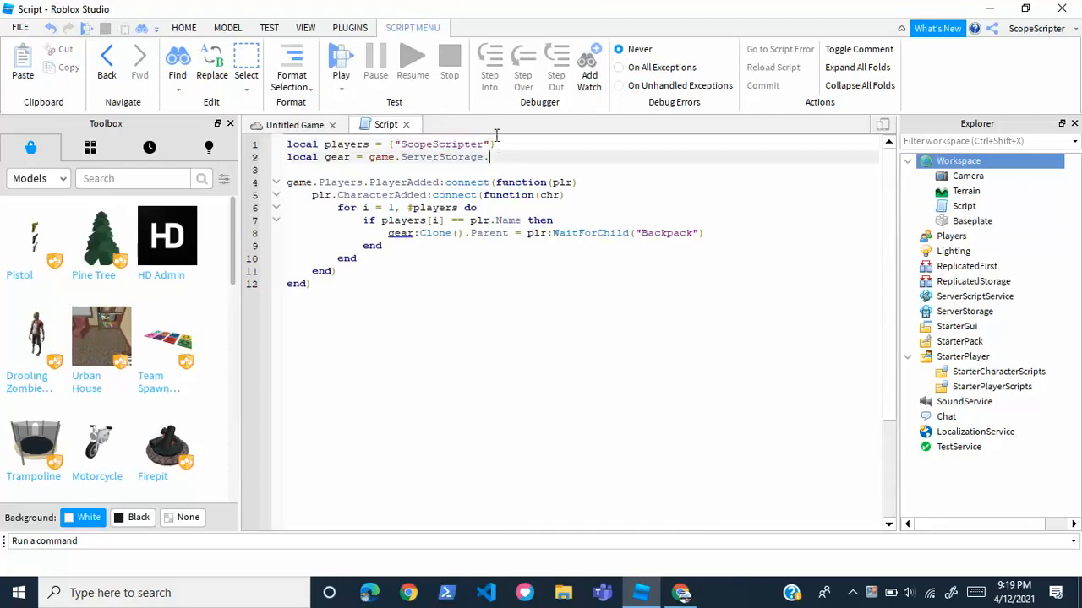
pyautogui.click(183, 27)
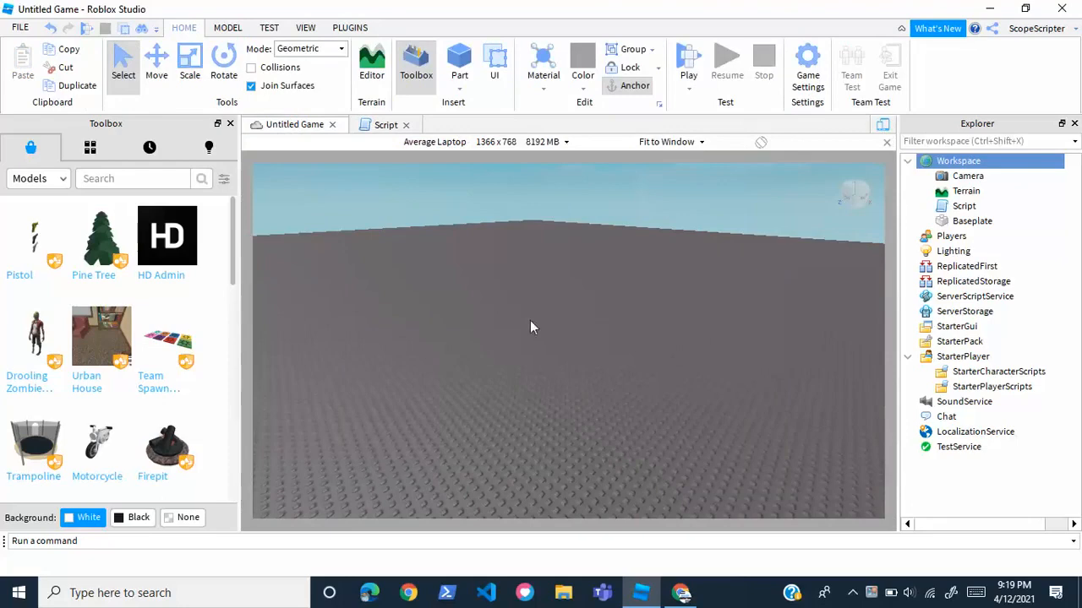
pyautogui.moveTo(34, 237)
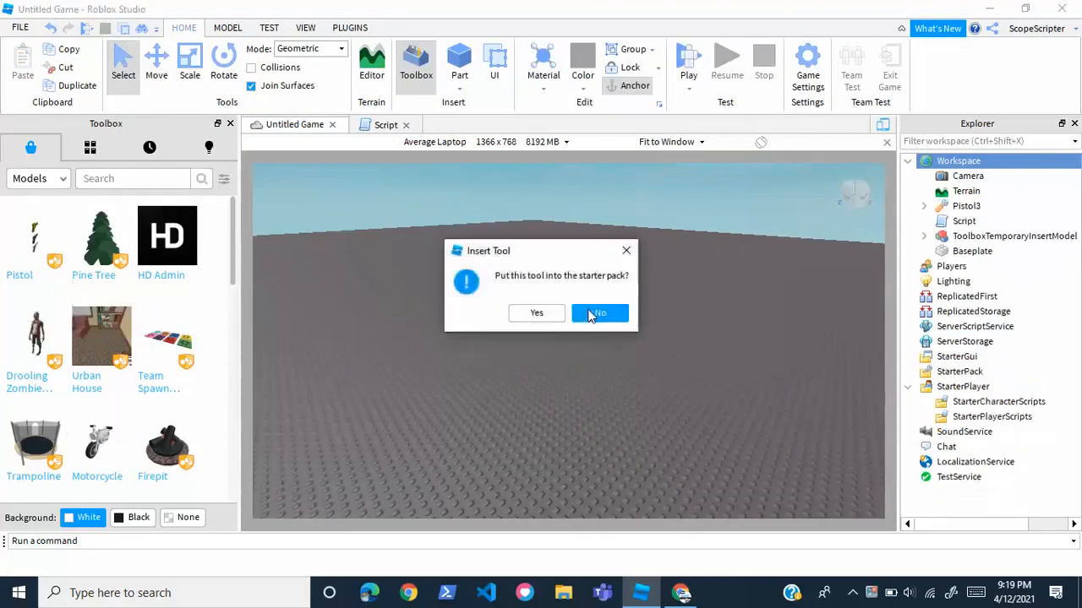
# Decline the starter pack prompt and move the Pistol into ServerStorage.
pyautogui.click(599, 312)
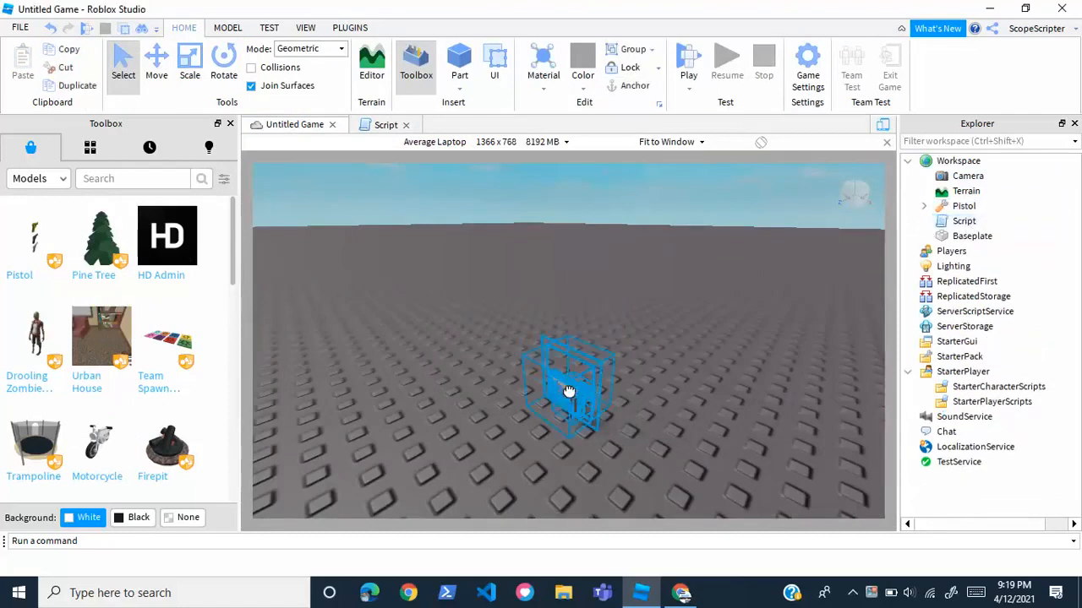
pyautogui.click(964, 206)
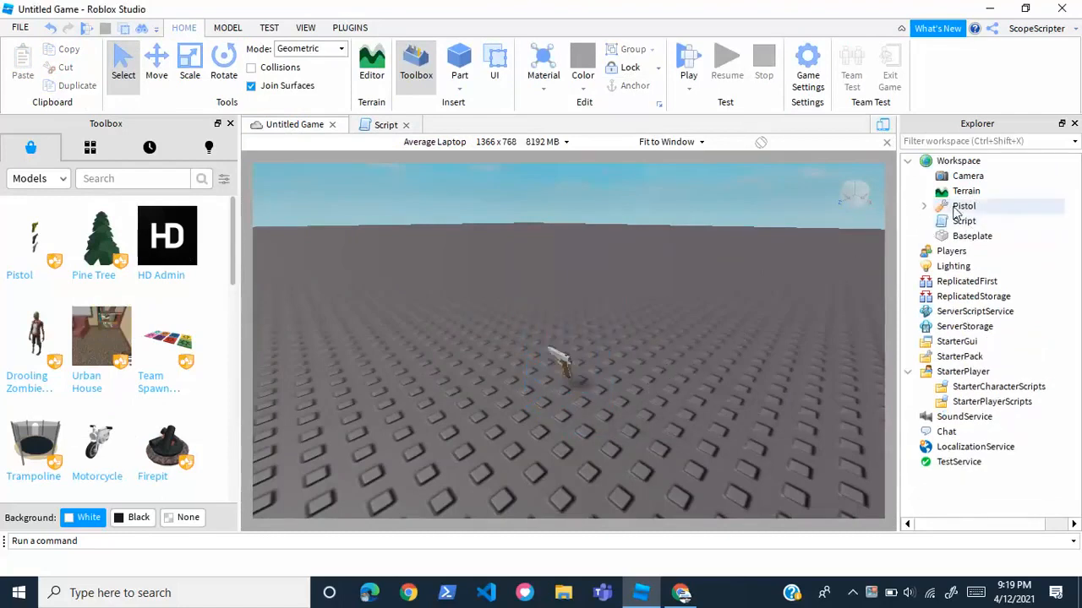
pyautogui.click(964, 205)
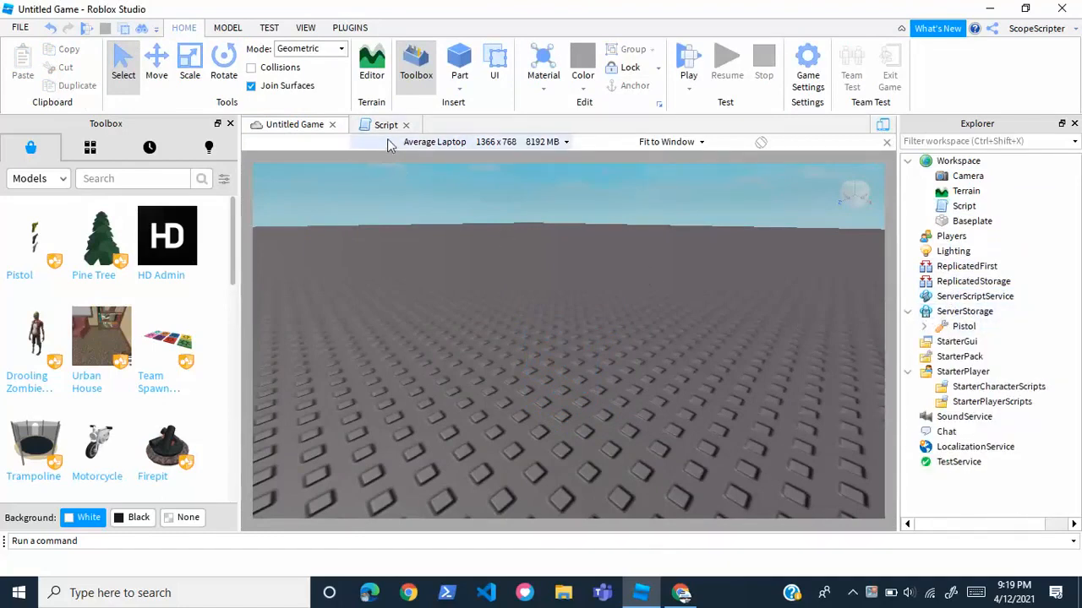
pyautogui.click(385, 125)
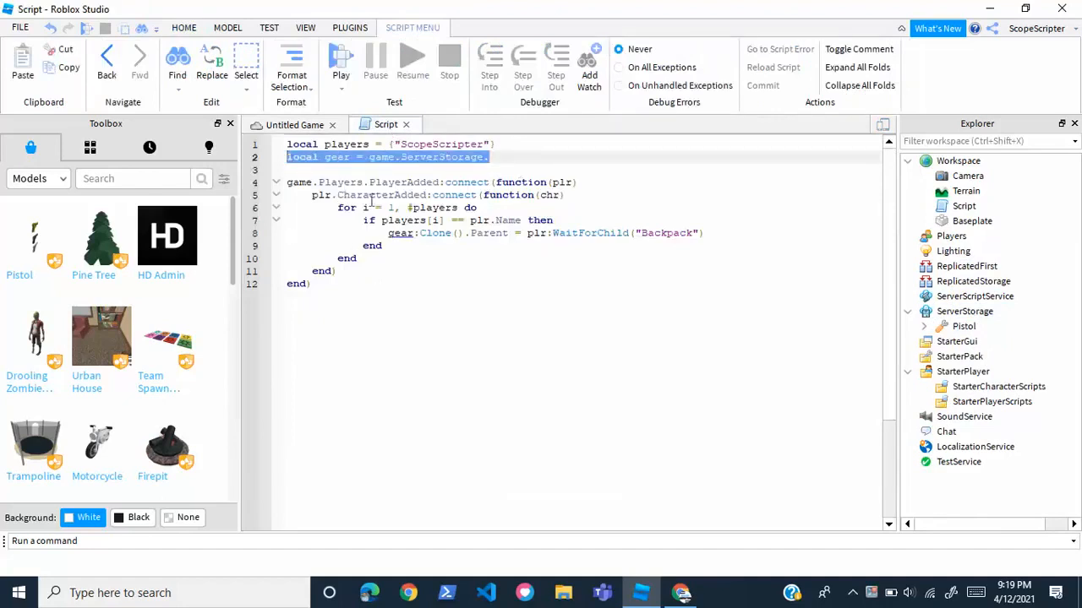
# Point the gear variable at game.ServerStorage.Pistol in the script.
pyautogui.click(494, 157)
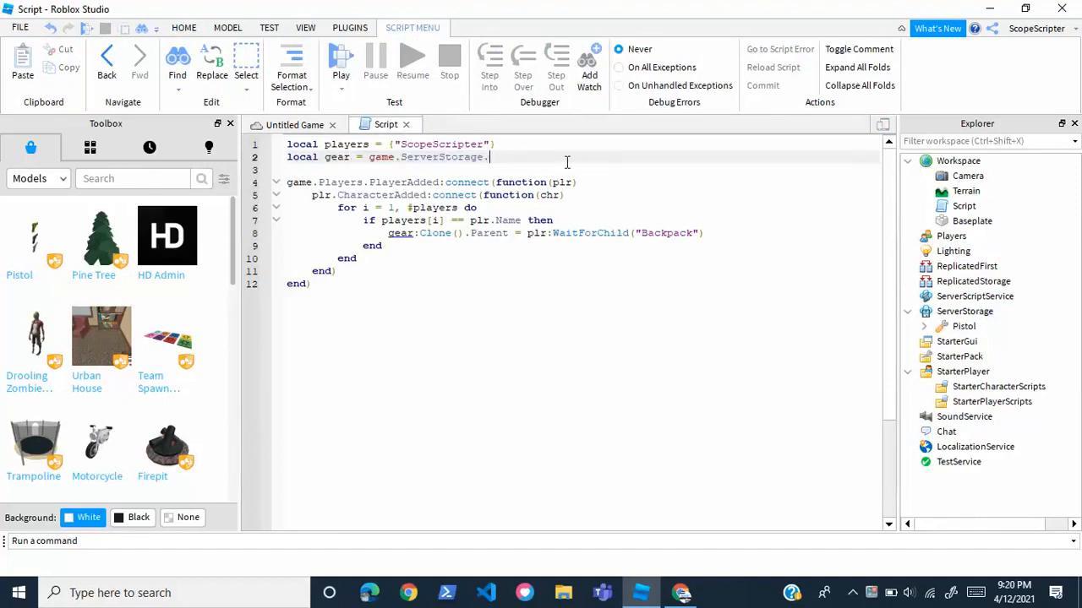
pyautogui.click(964, 326)
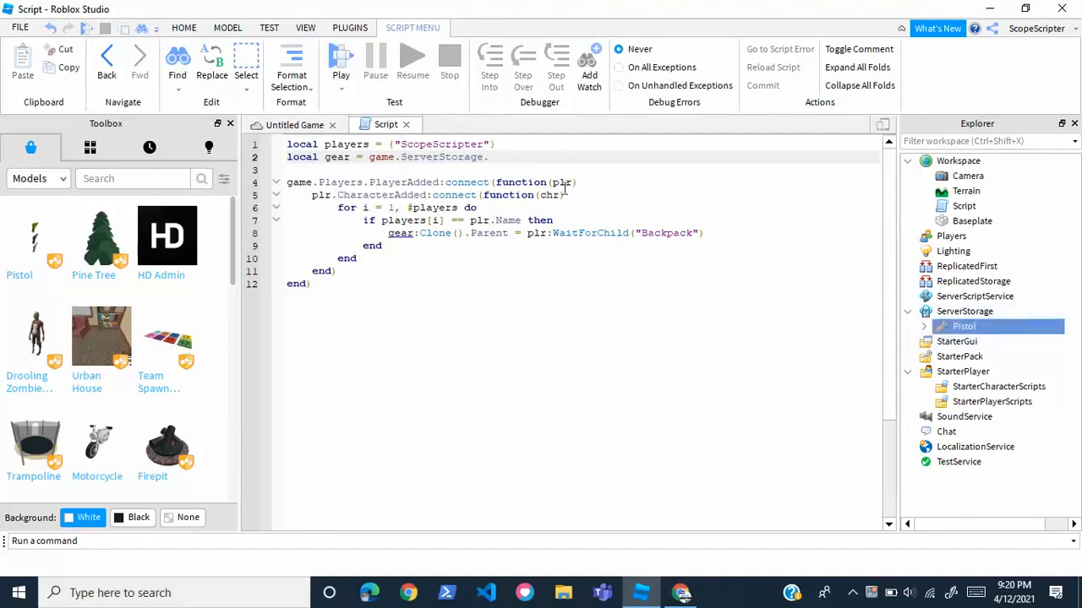
pyautogui.click(492, 158)
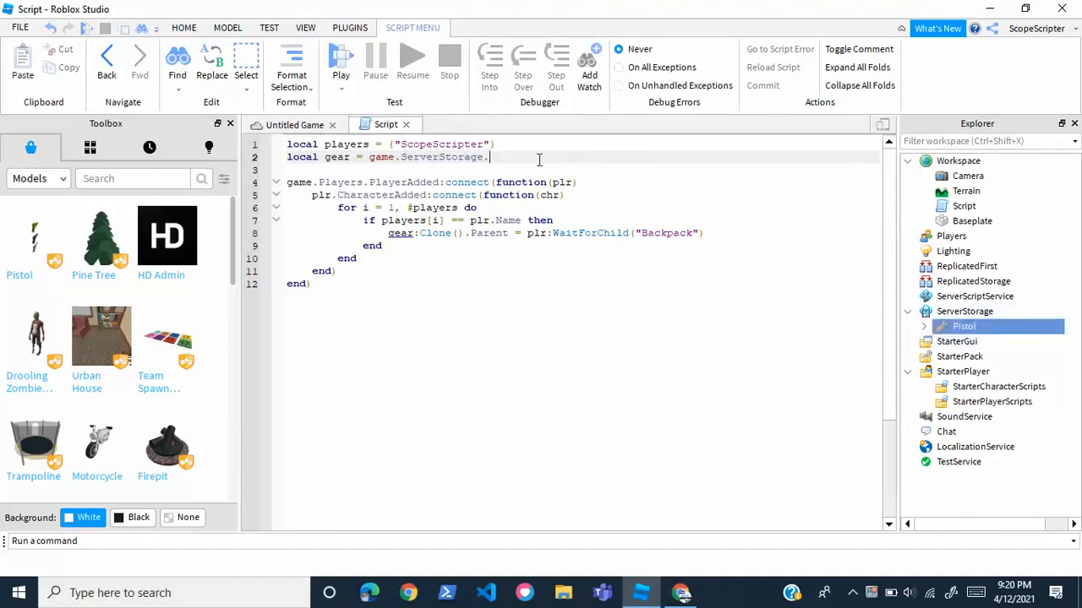
pyautogui.write('Pistol')
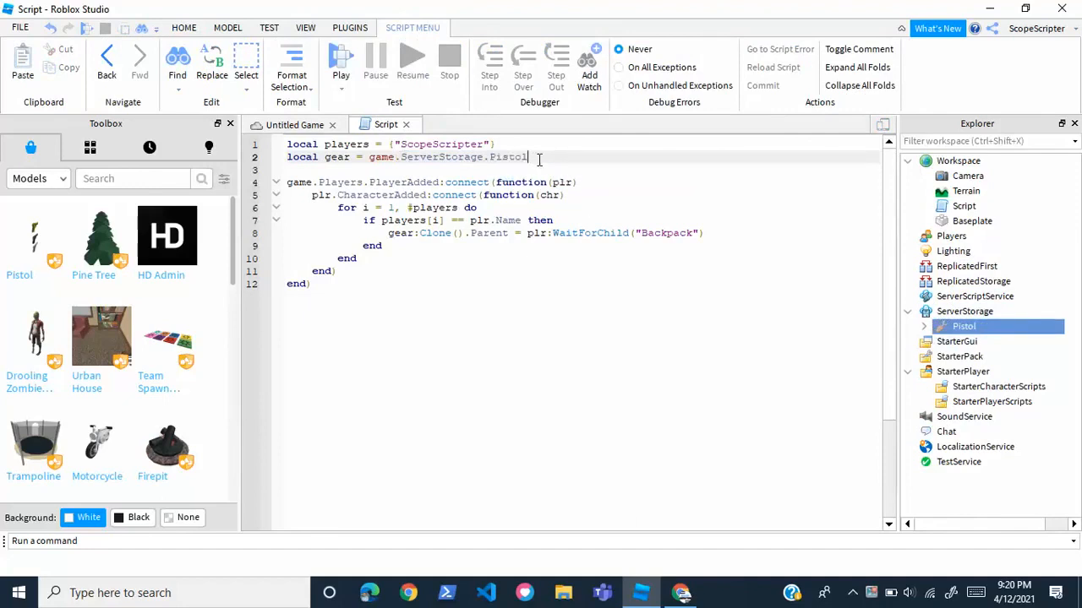
pyautogui.doubleClick(507, 157)
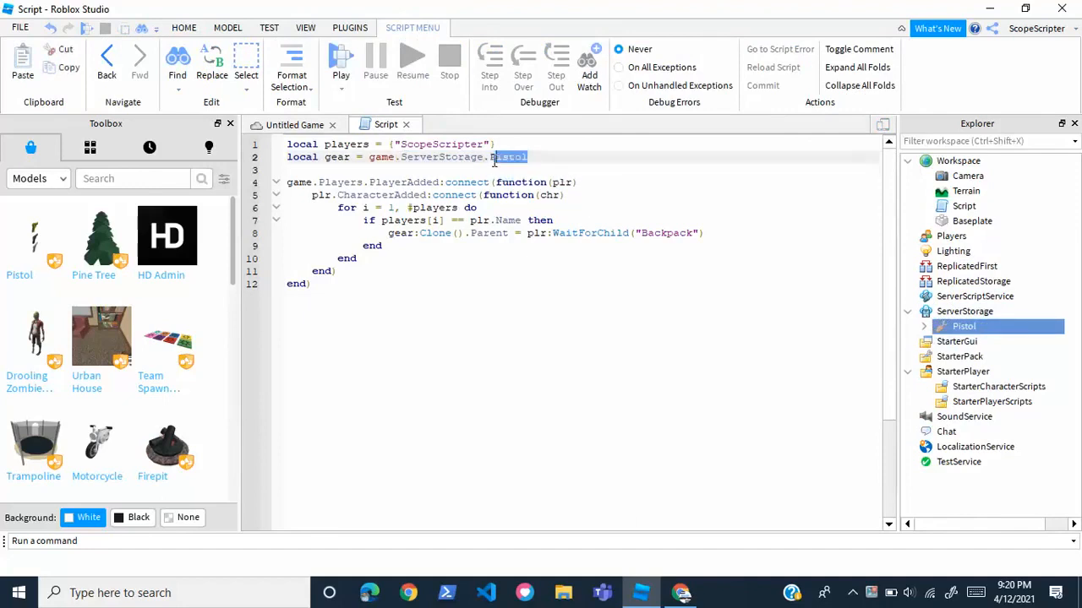
pyautogui.click(499, 157)
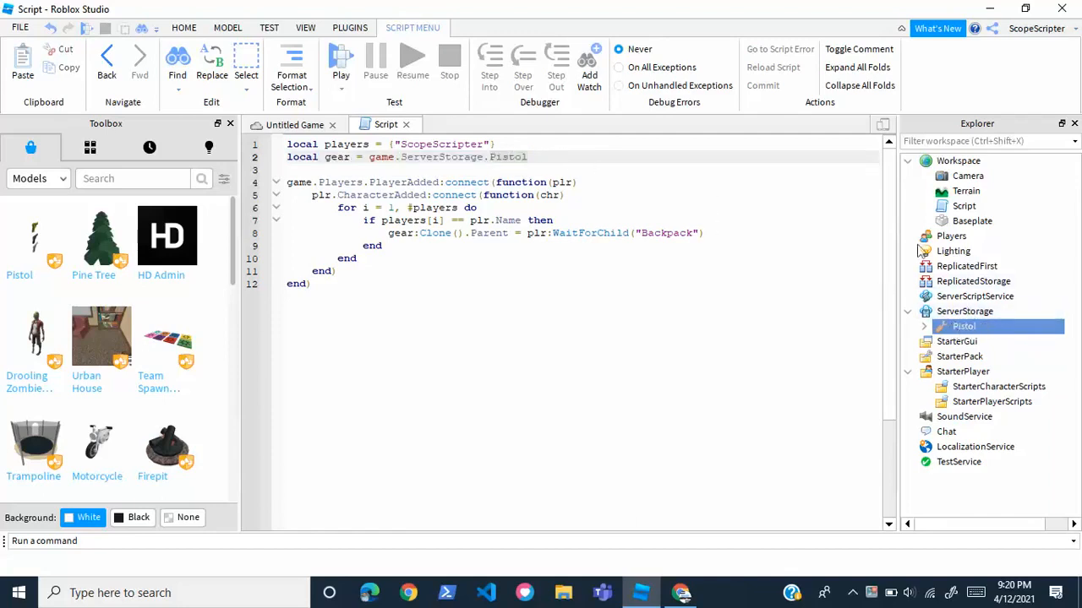
# Start a Play test of the game from the ribbon.
pyautogui.doubleClick(508, 158)
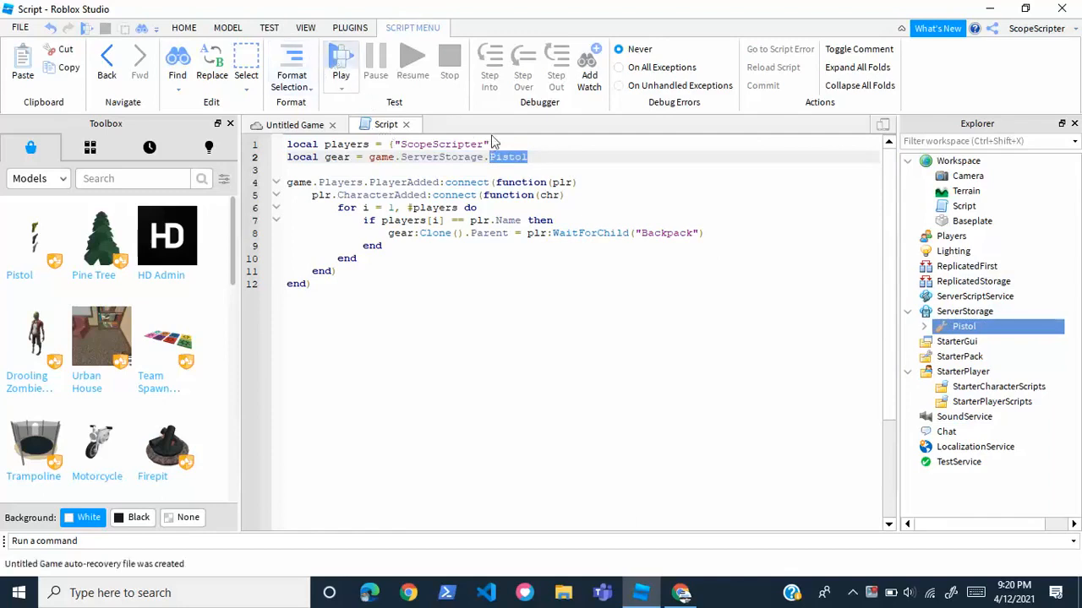
pyautogui.click(340, 59)
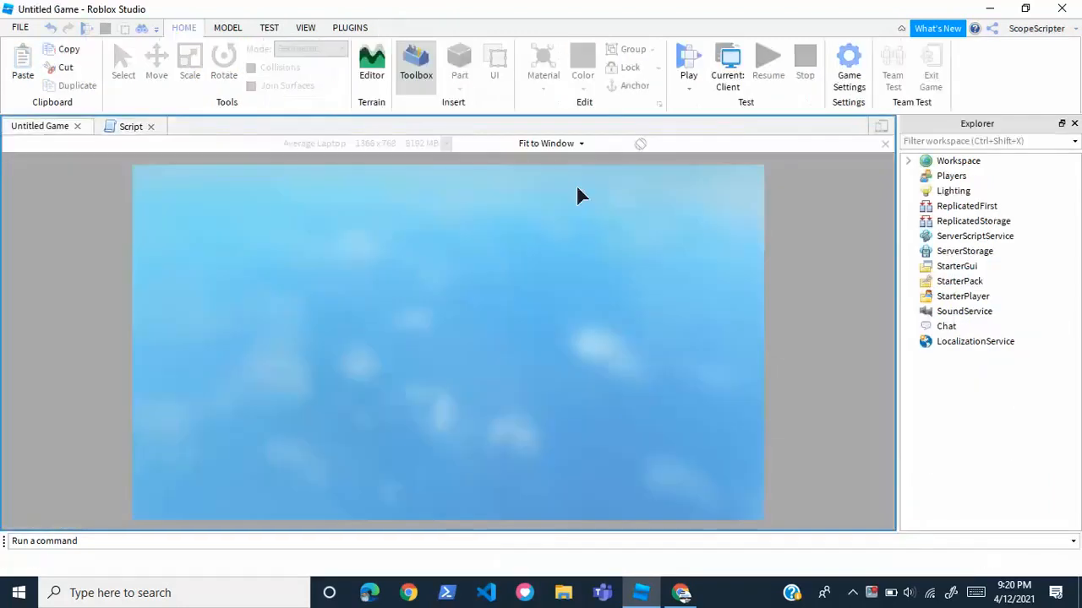